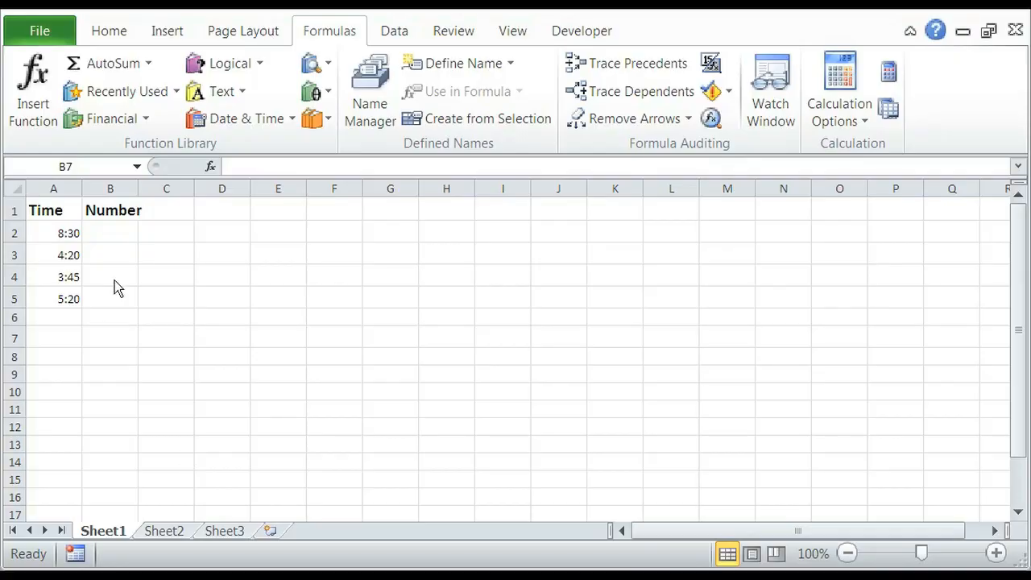
mouse_move(66, 232)
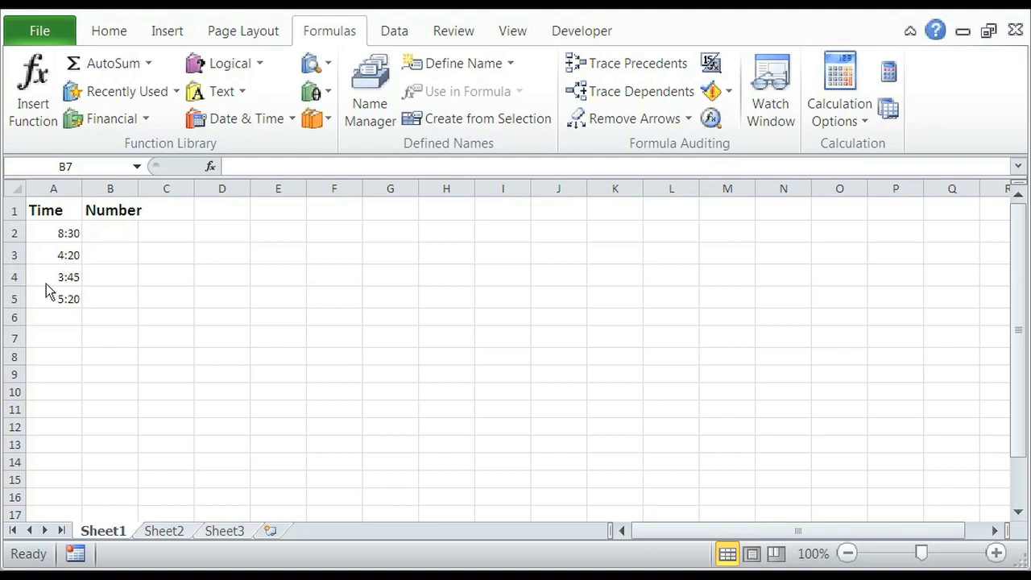
mouse_move(97, 342)
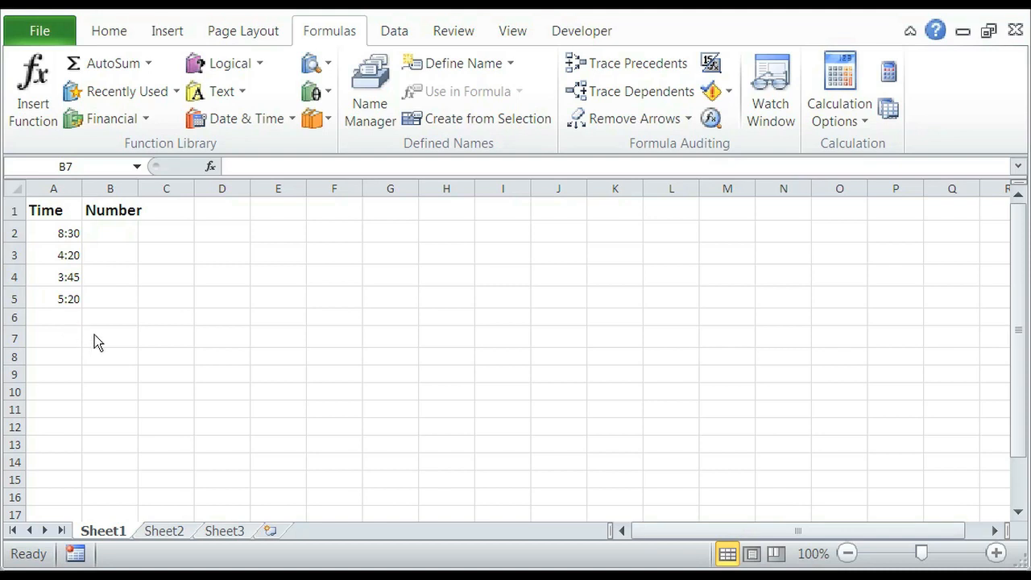
mouse_move(141, 241)
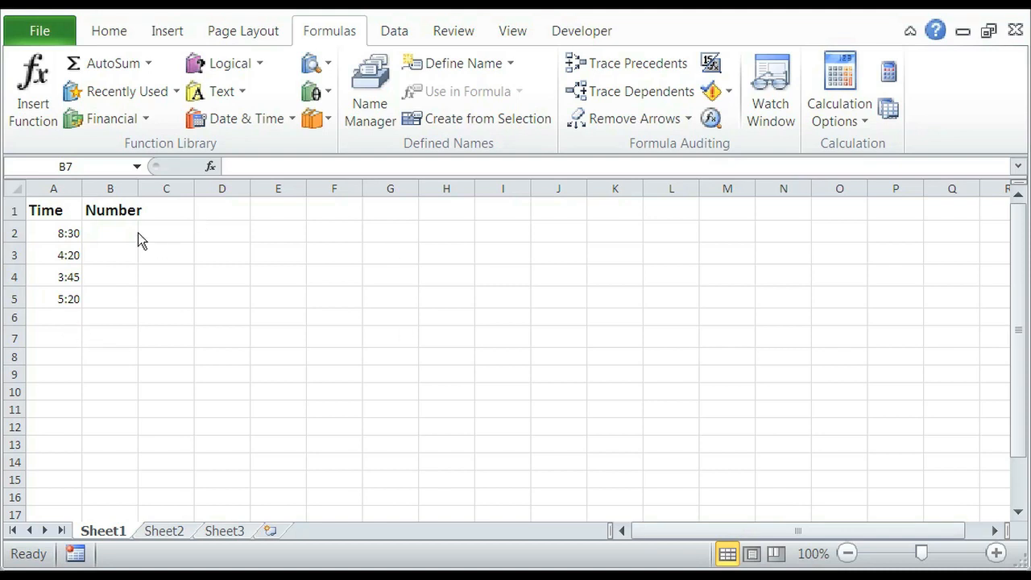
mouse_move(112, 292)
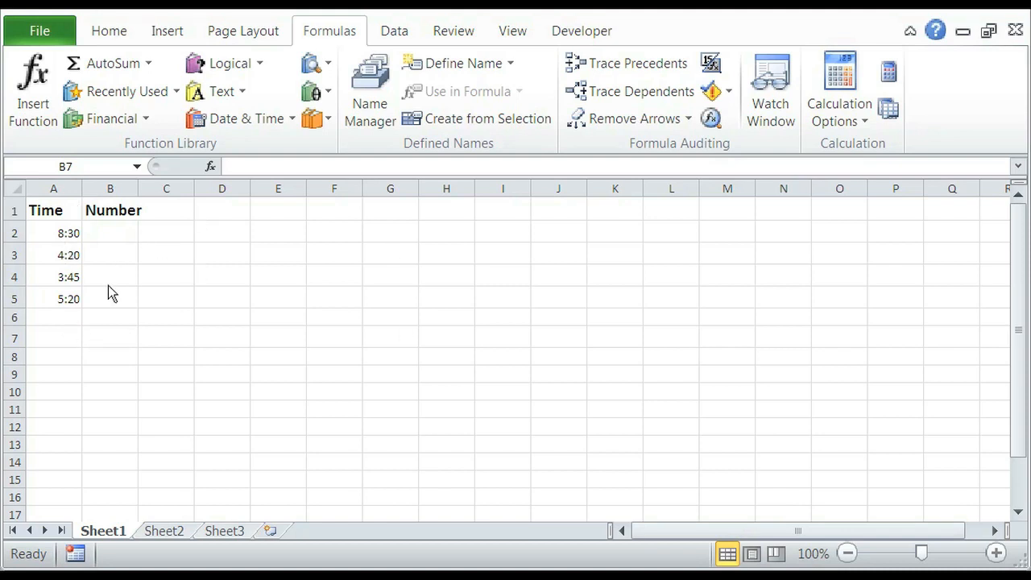
mouse_move(149, 314)
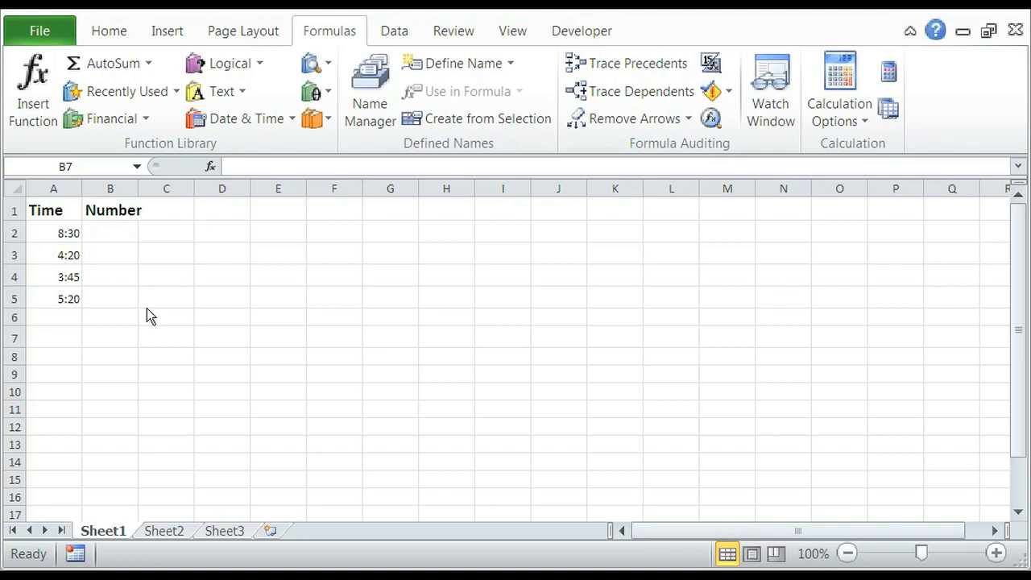
mouse_move(127, 240)
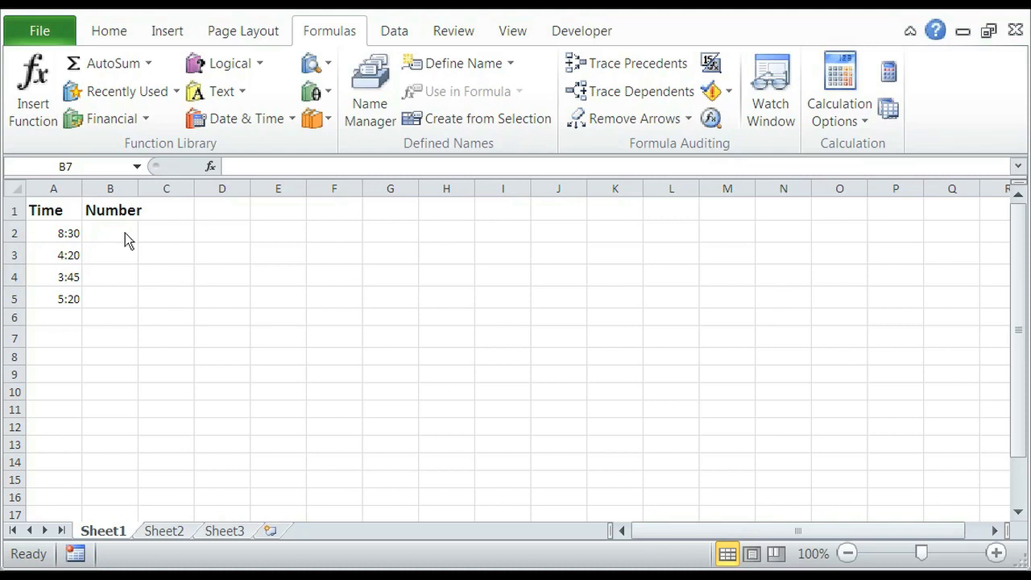
mouse_move(121, 242)
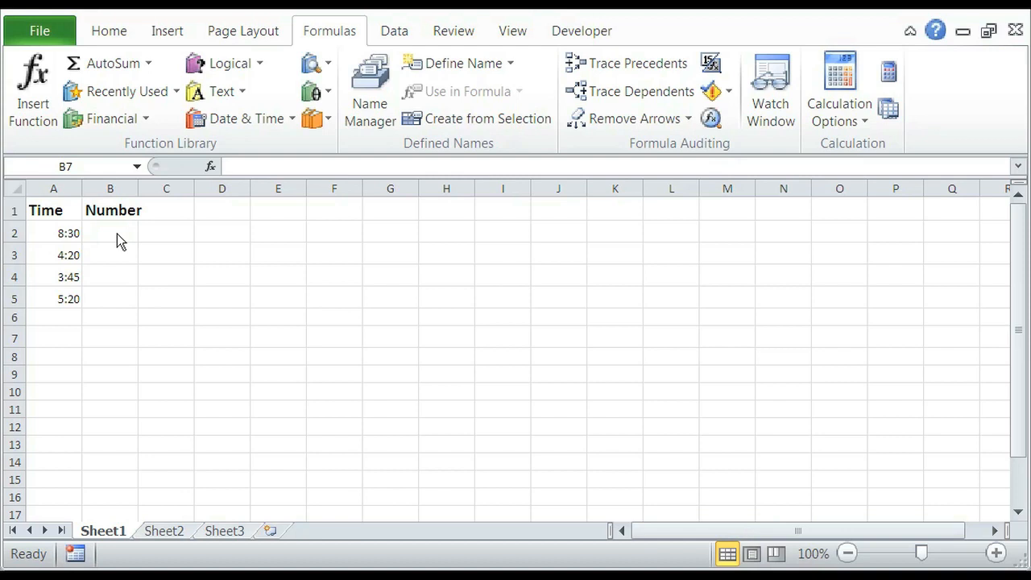
Step: Enter =(A2-INT(A2))*24 in B2 to turn 8:30 into 8.5 hours
click(109, 337)
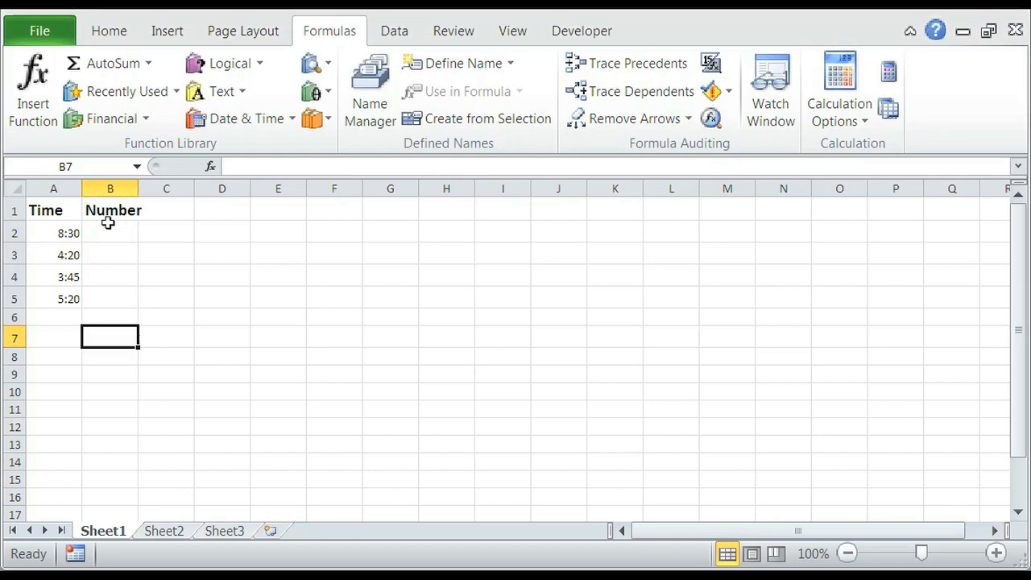
click(111, 233)
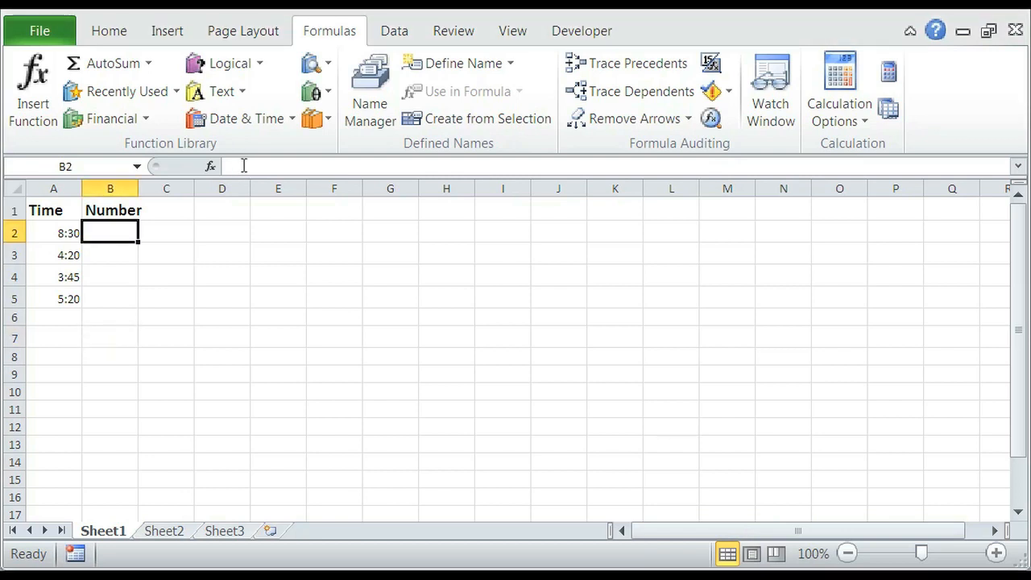
text(=(A2-)
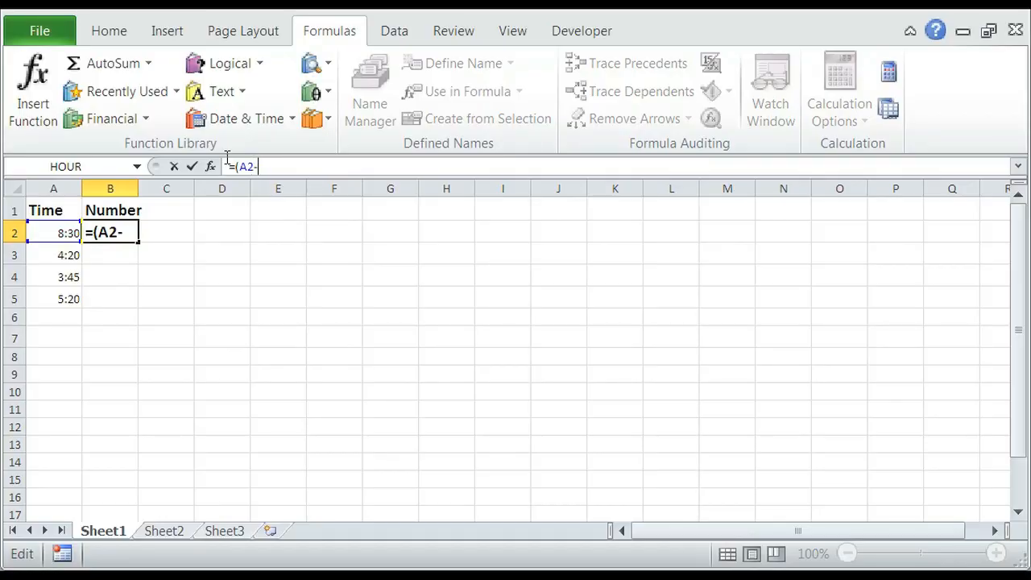
text(INT()
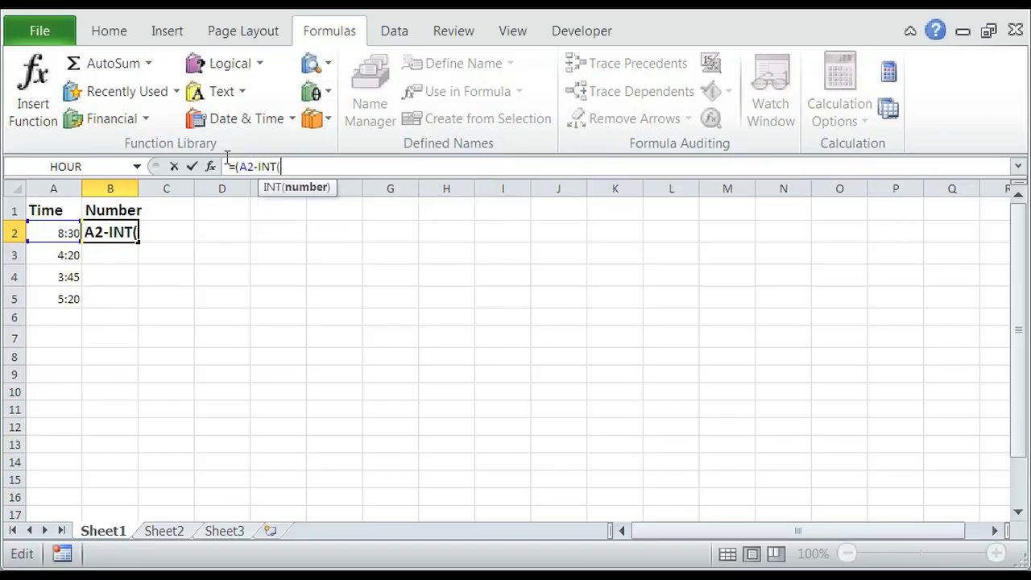
text(A2)
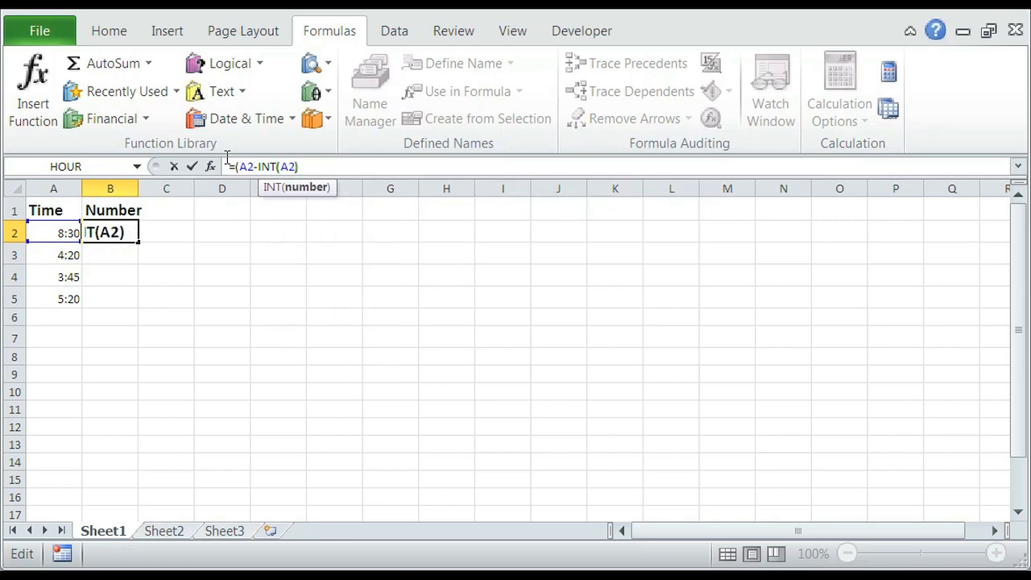
text())
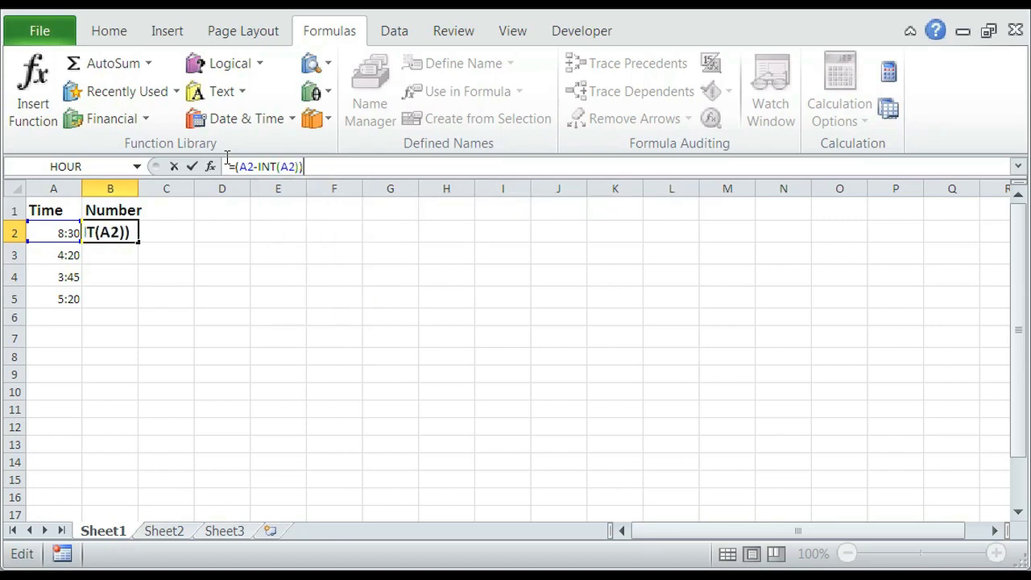
text(*24)
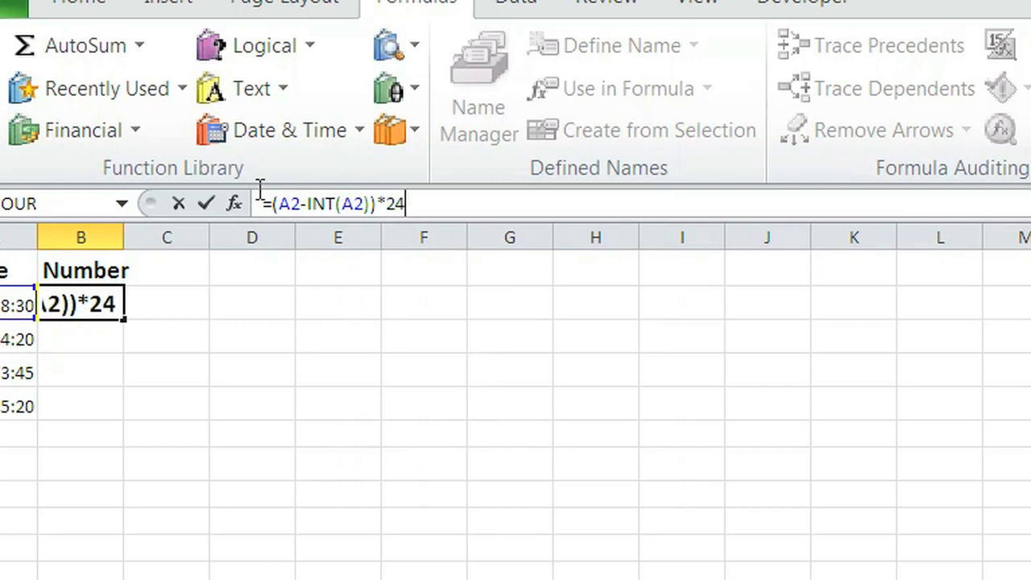
key(Return)
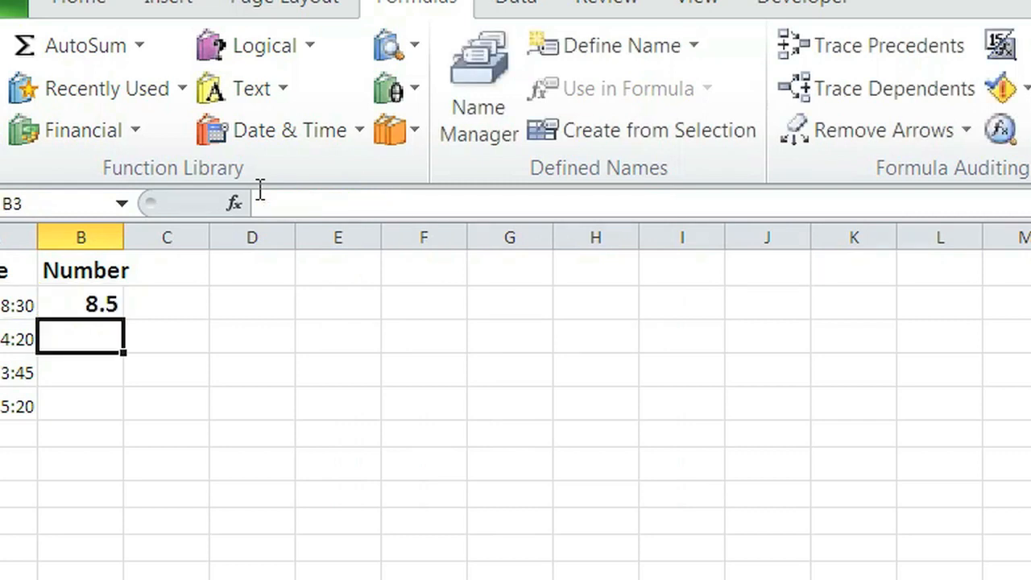
mouse_move(258, 201)
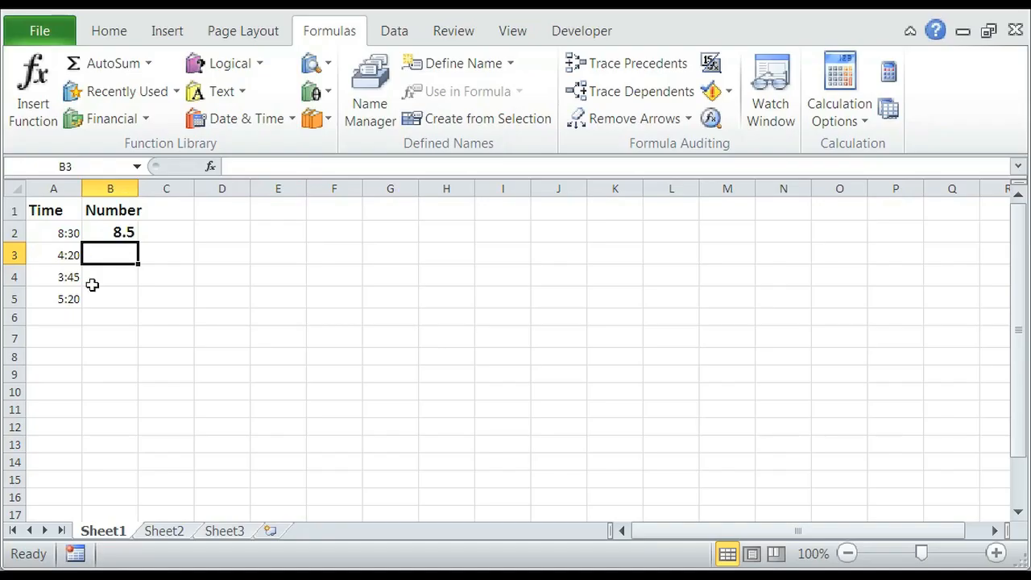
mouse_move(119, 285)
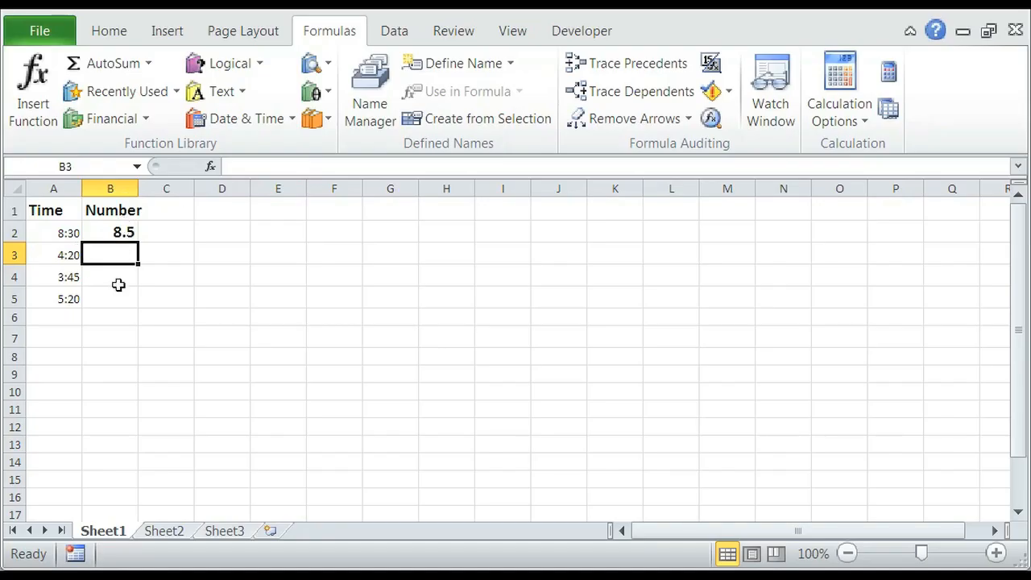
mouse_move(175, 200)
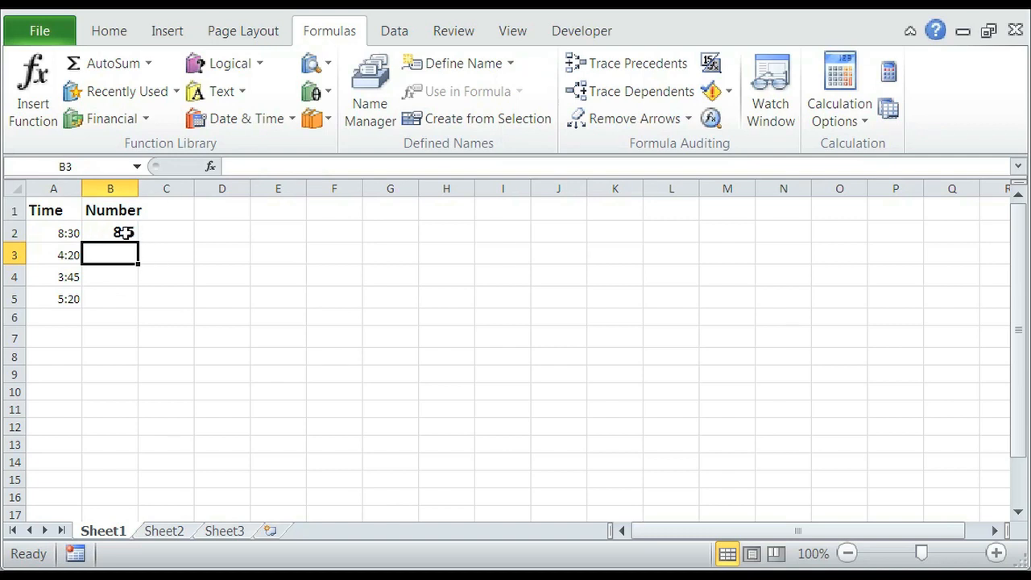
Step: Fill the B2 conversion formula down to B5, giving 4.333, 3.75 and 5.333
click(110, 233)
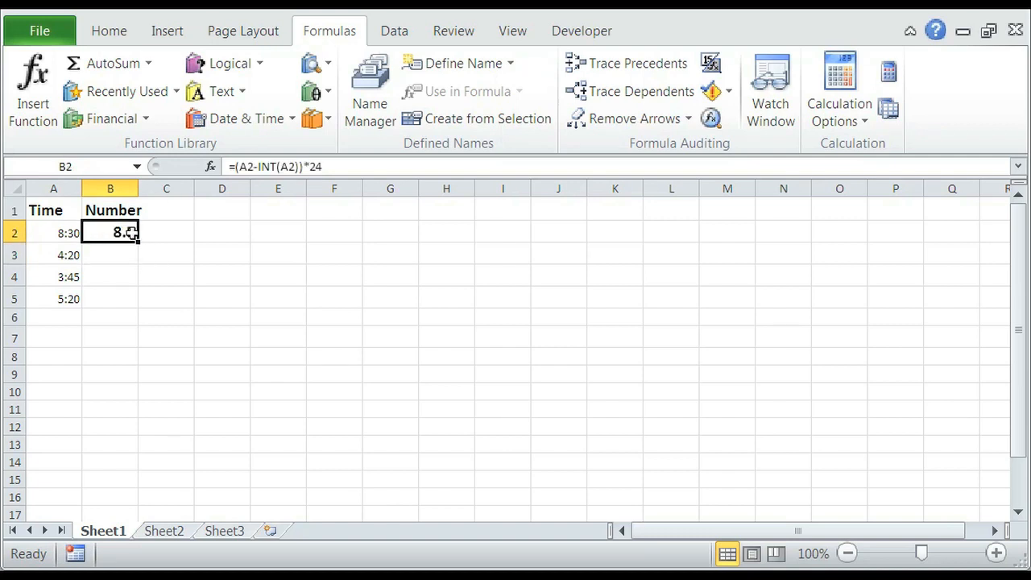
drag(111, 232, 110, 298)
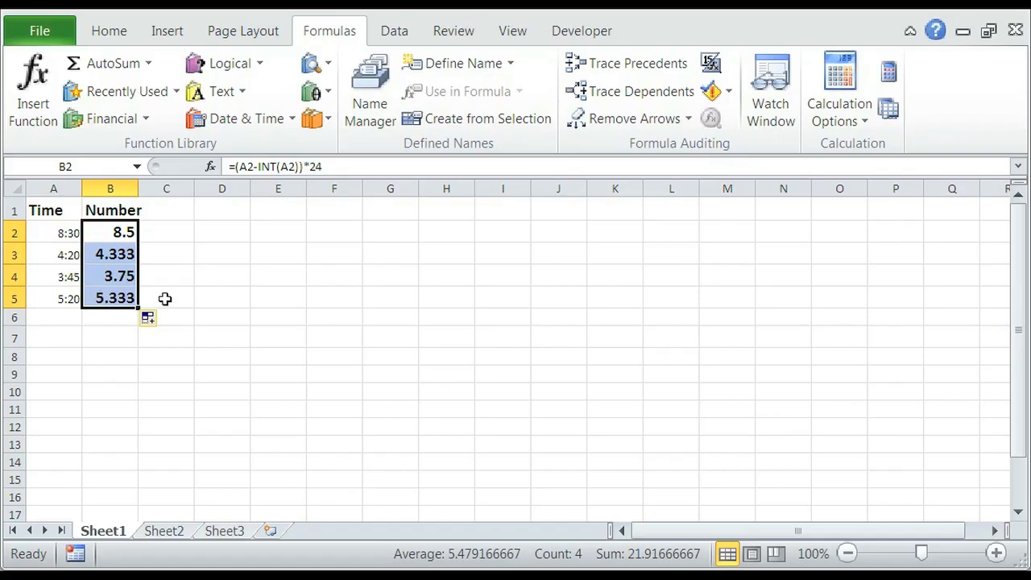
mouse_move(166, 363)
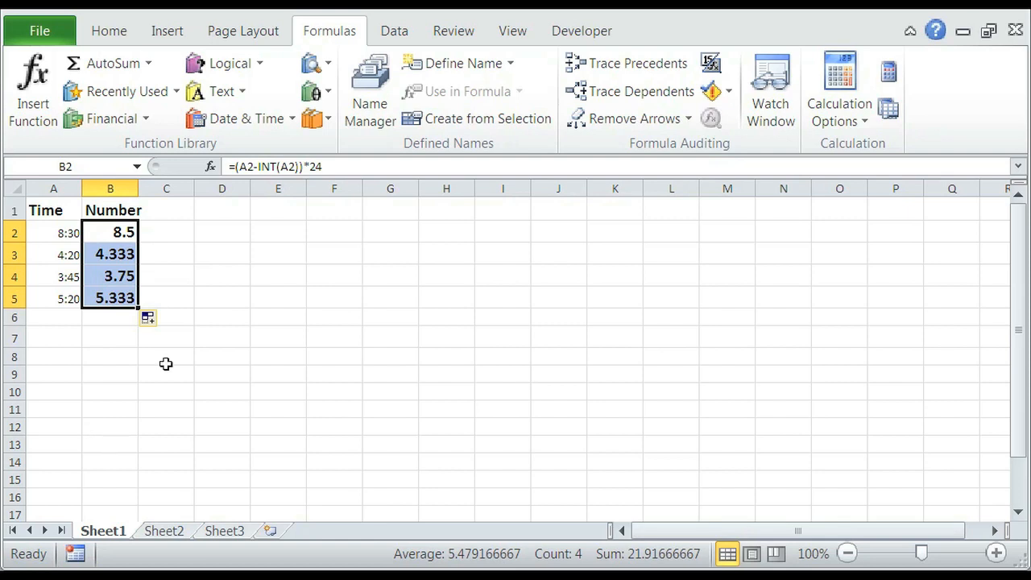
mouse_move(98, 313)
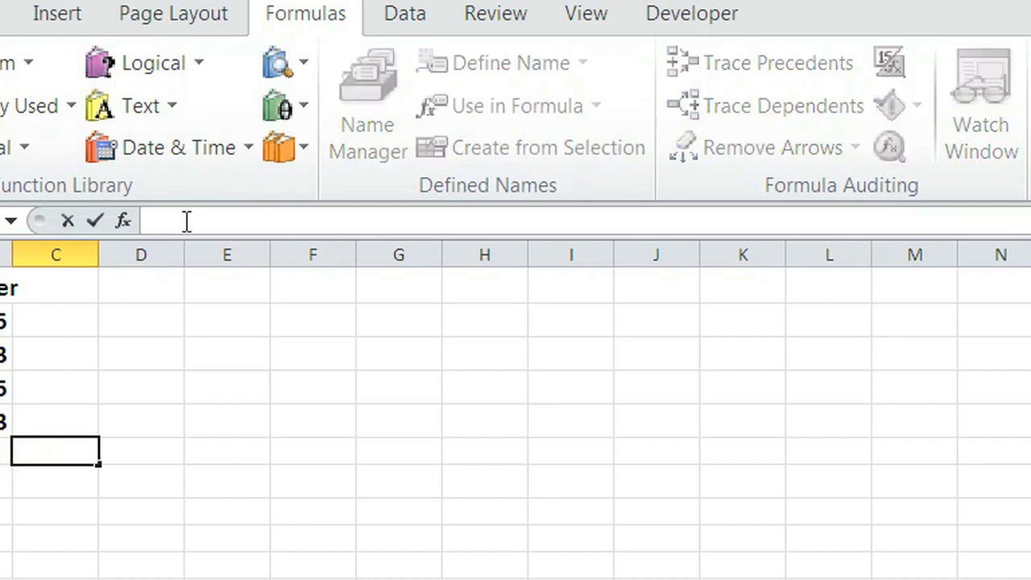
Step: Enter =sum(B:B) in C6 to total the decimal hours as 21.91667
text(=)
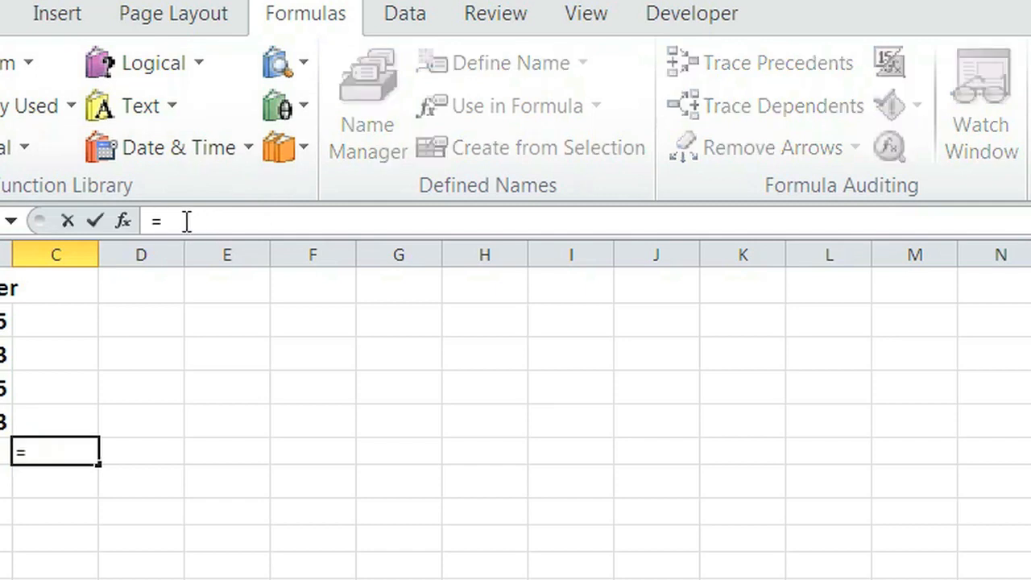
text(sum()
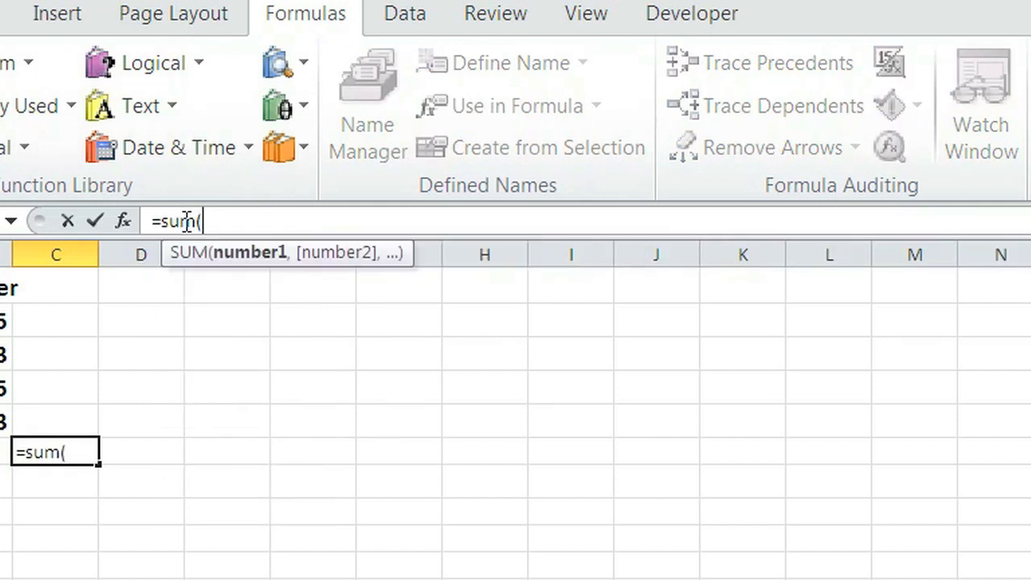
text(B:B)
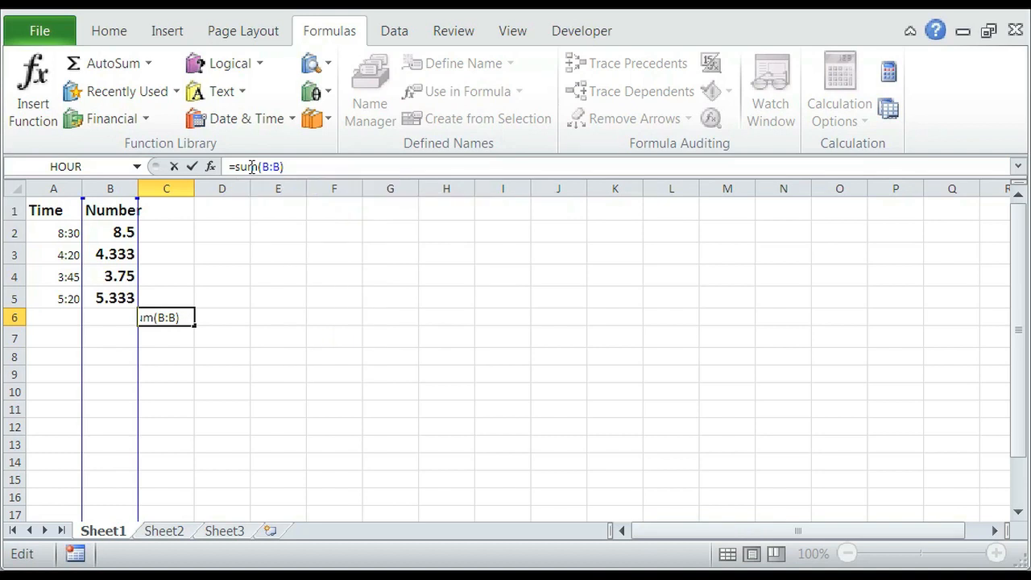
key(Return)
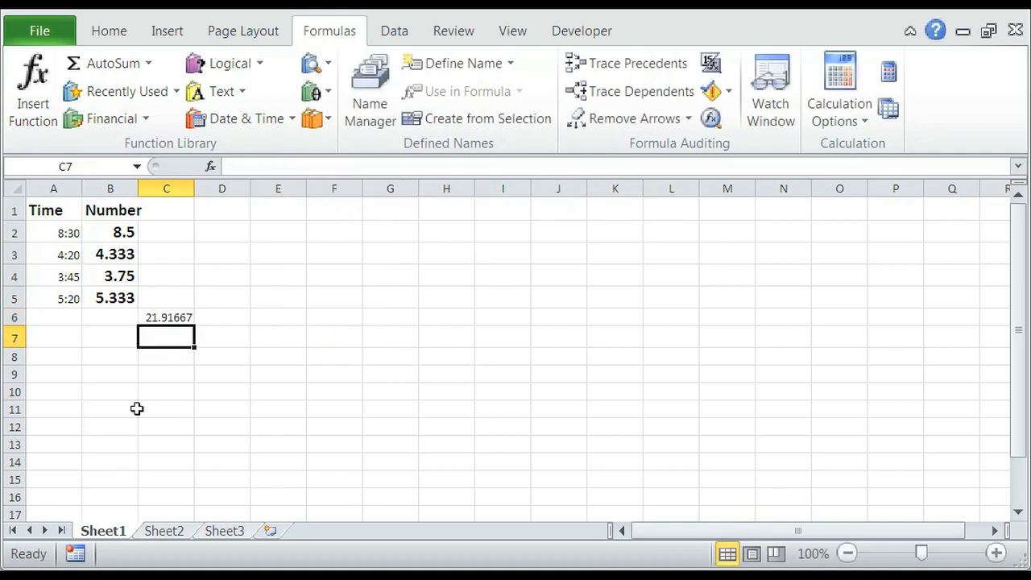
mouse_move(161, 343)
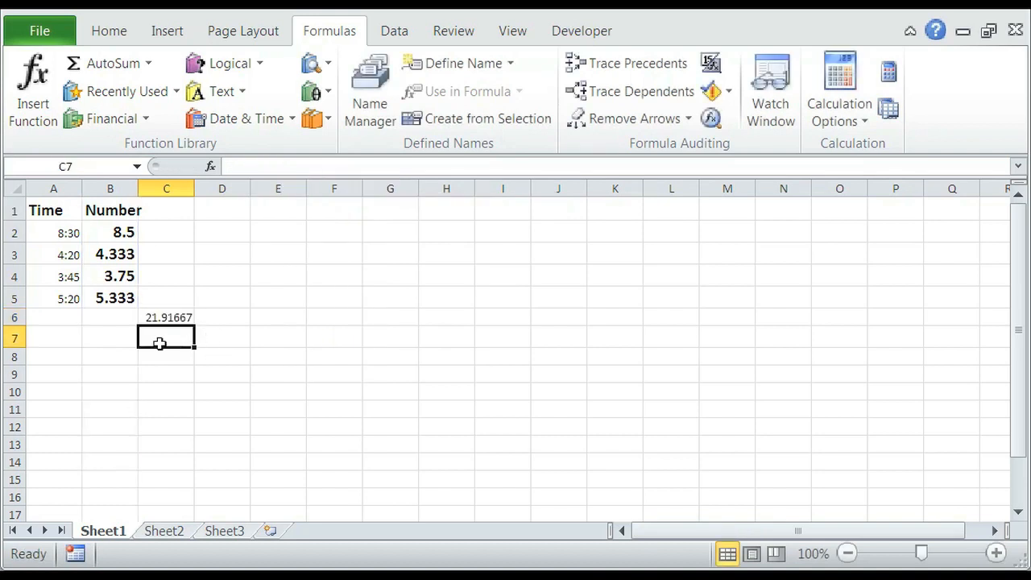